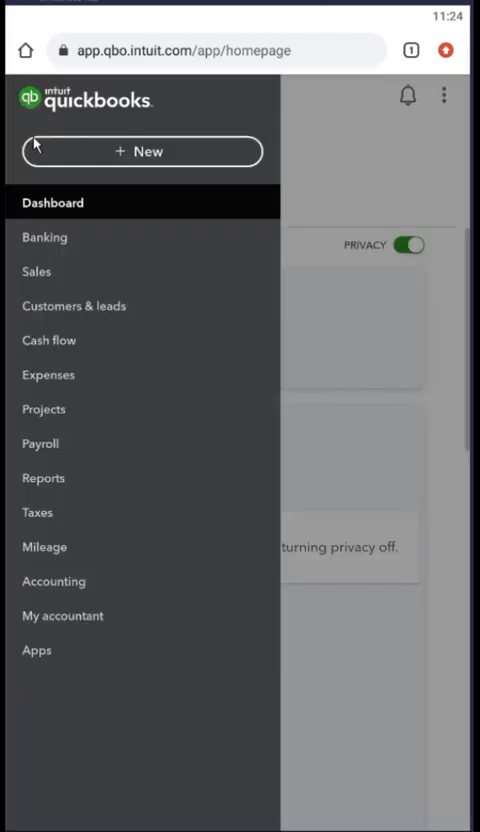
# Select Product2 and Product3 under Location1 in the products list and start a quantity adjustment
pyautogui.click(37, 271)
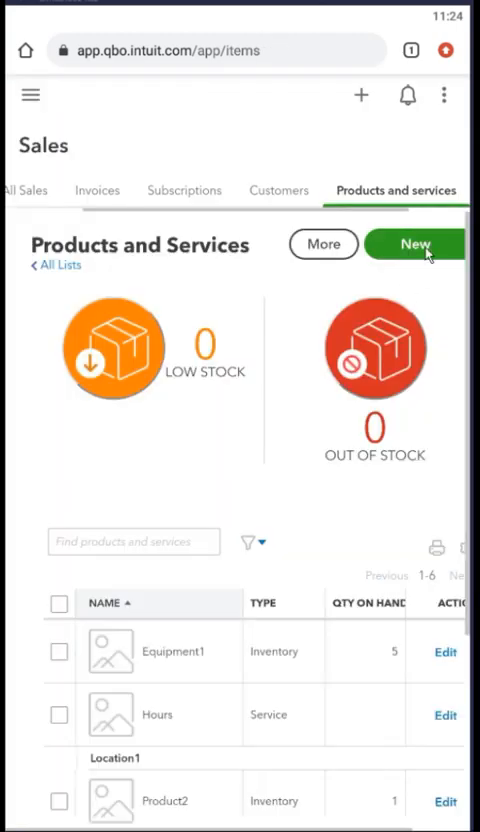
pyautogui.scroll(-3)
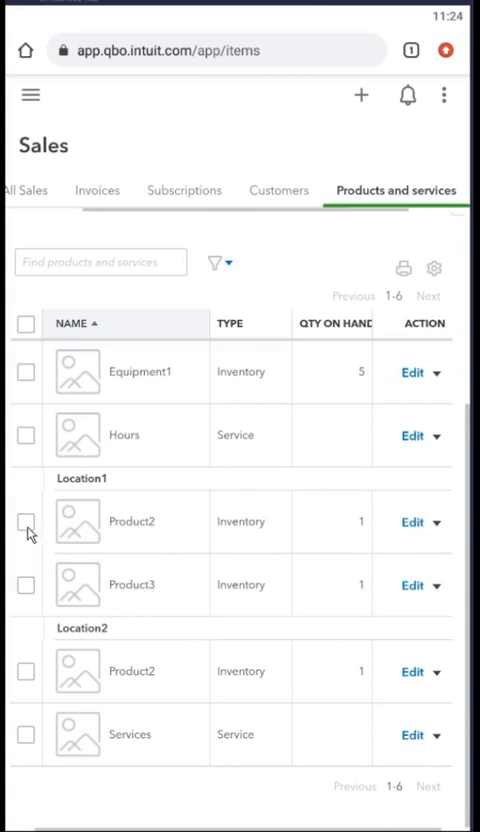
pyautogui.click(25, 521)
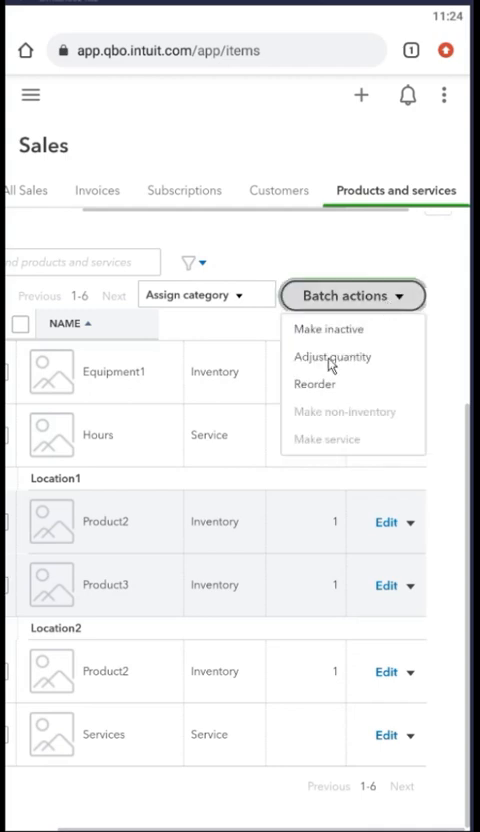
pyautogui.click(332, 356)
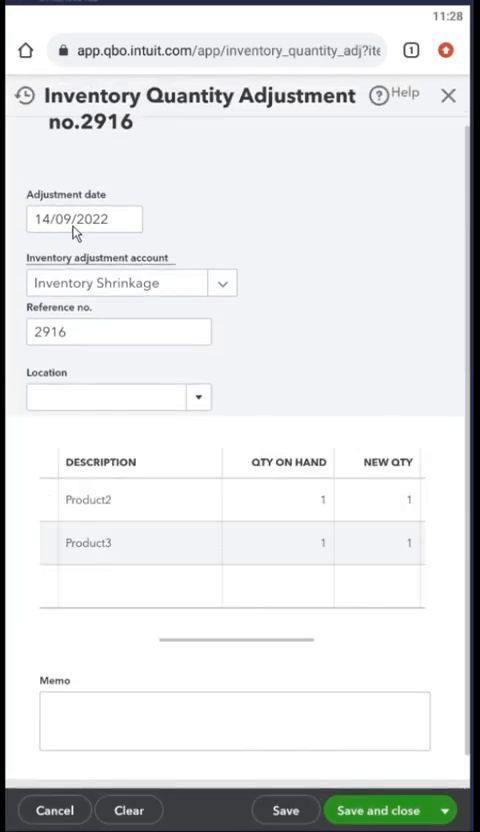
pyautogui.moveTo(52, 271)
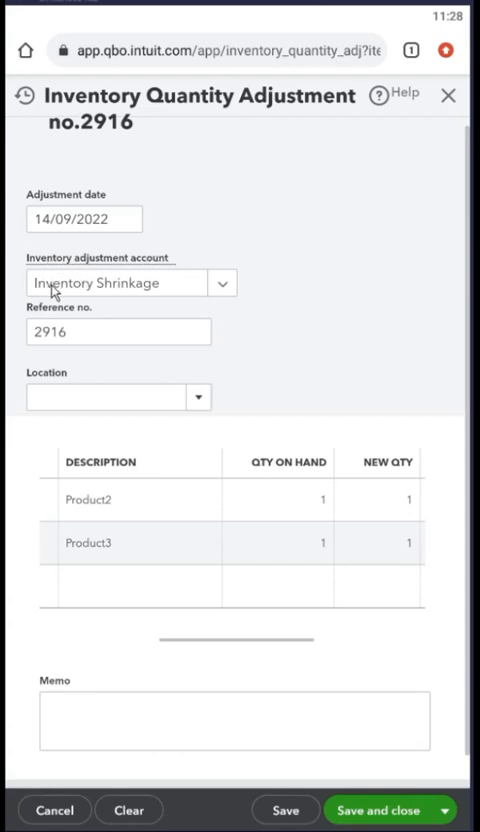
pyautogui.moveTo(117, 290)
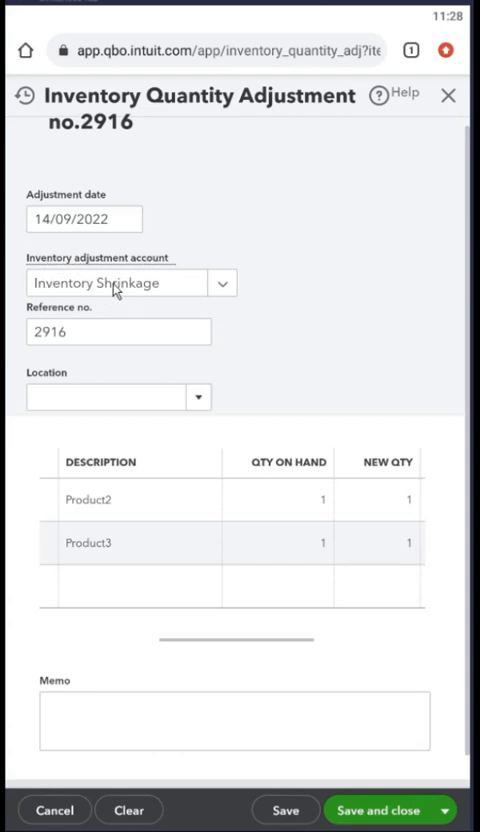
# Set Location1 with new quantities 4 for Product2 and 6 for Product3, then save
pyautogui.click(110, 397)
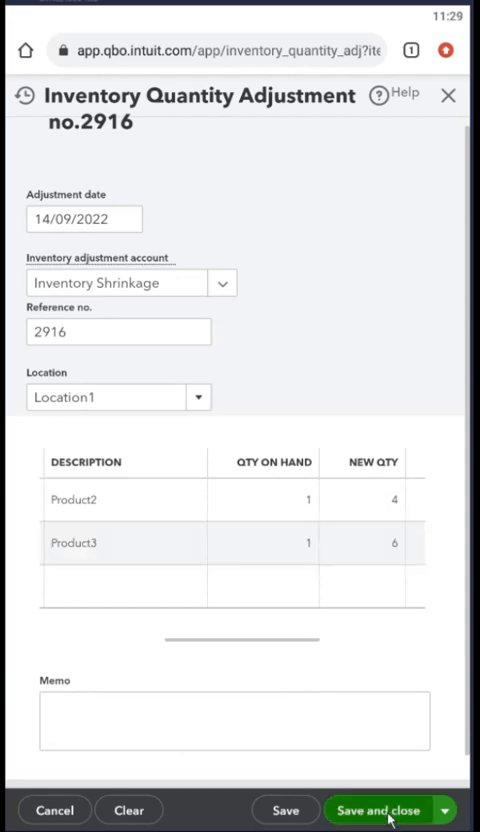
pyautogui.click(378, 810)
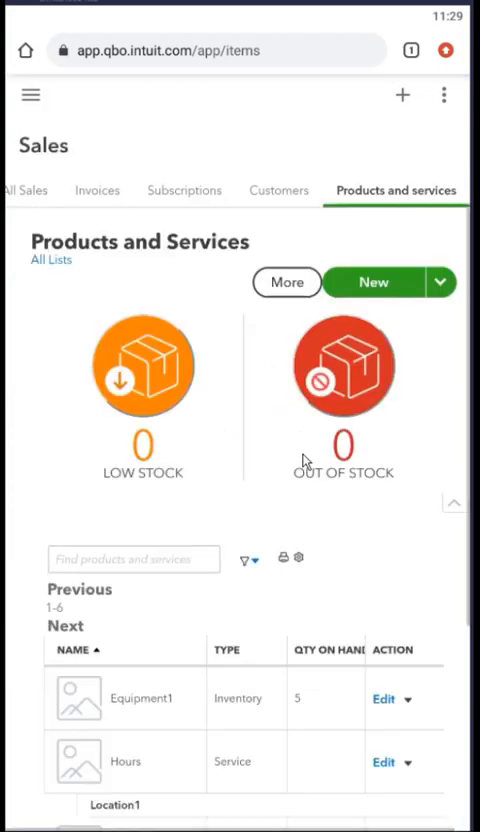
# Scroll the products list to confirm Product2 shows 4 and Product3 shows 6 on hand
pyautogui.scroll(-3)
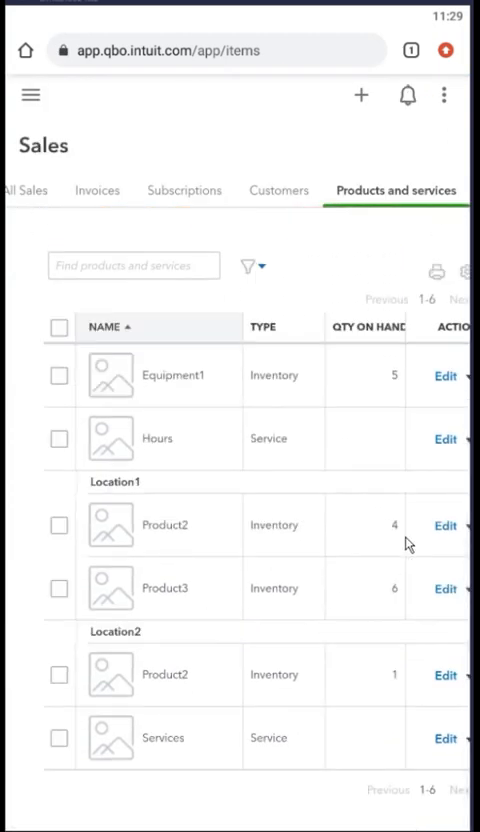
pyautogui.moveTo(360, 557)
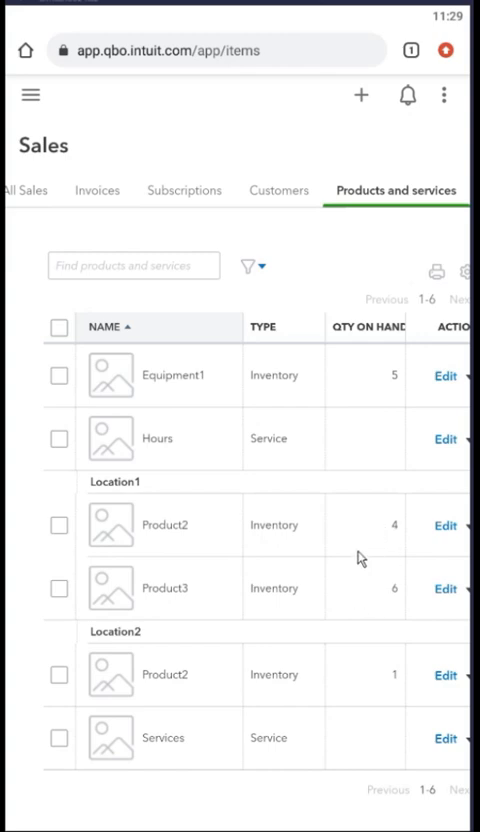